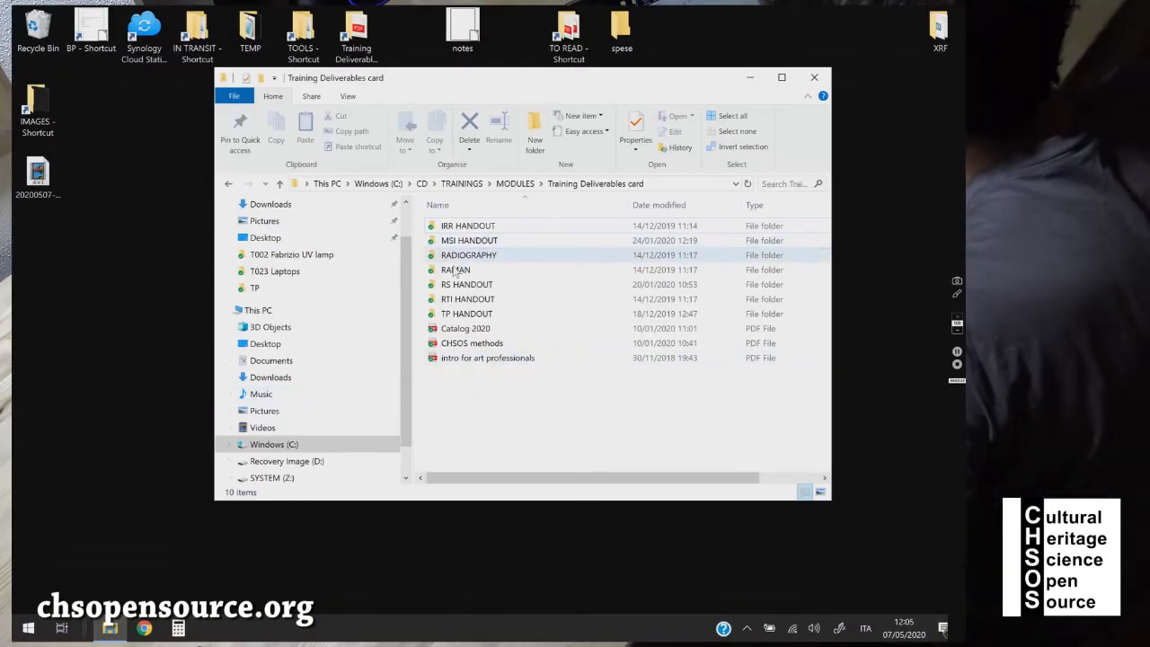
Step: Navigate into the RS HANDOUT folder and then into the GORGIAS software folder
{"action": "double_click", "coordinate": [467, 284]}
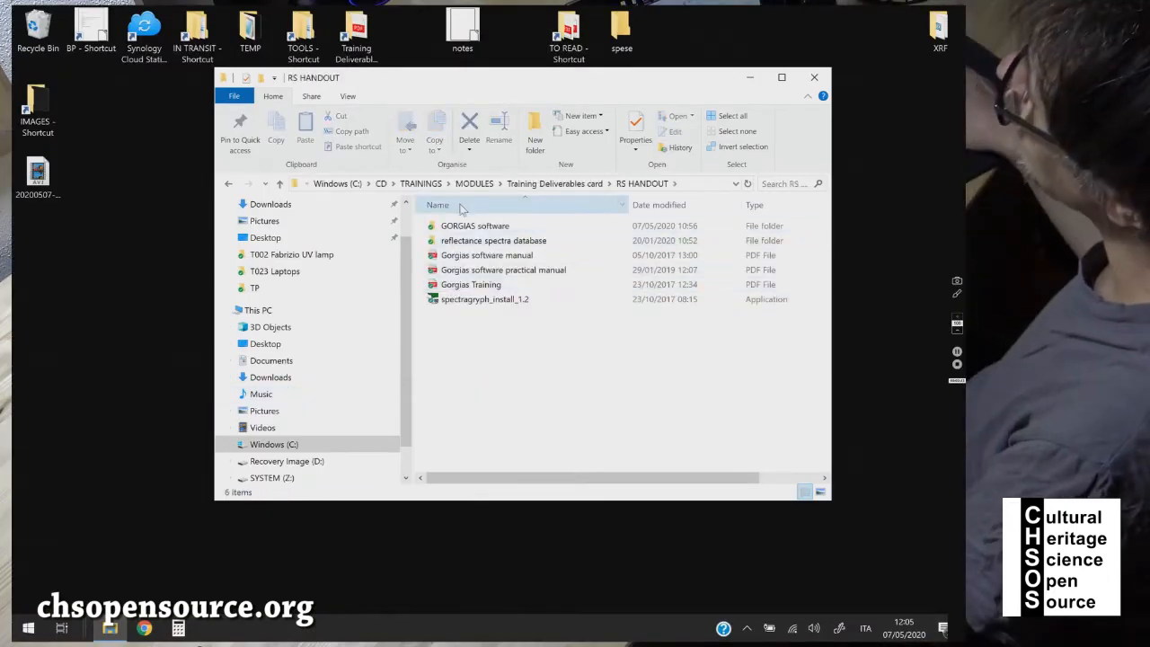
{"action": "left_click", "coordinate": [503, 270]}
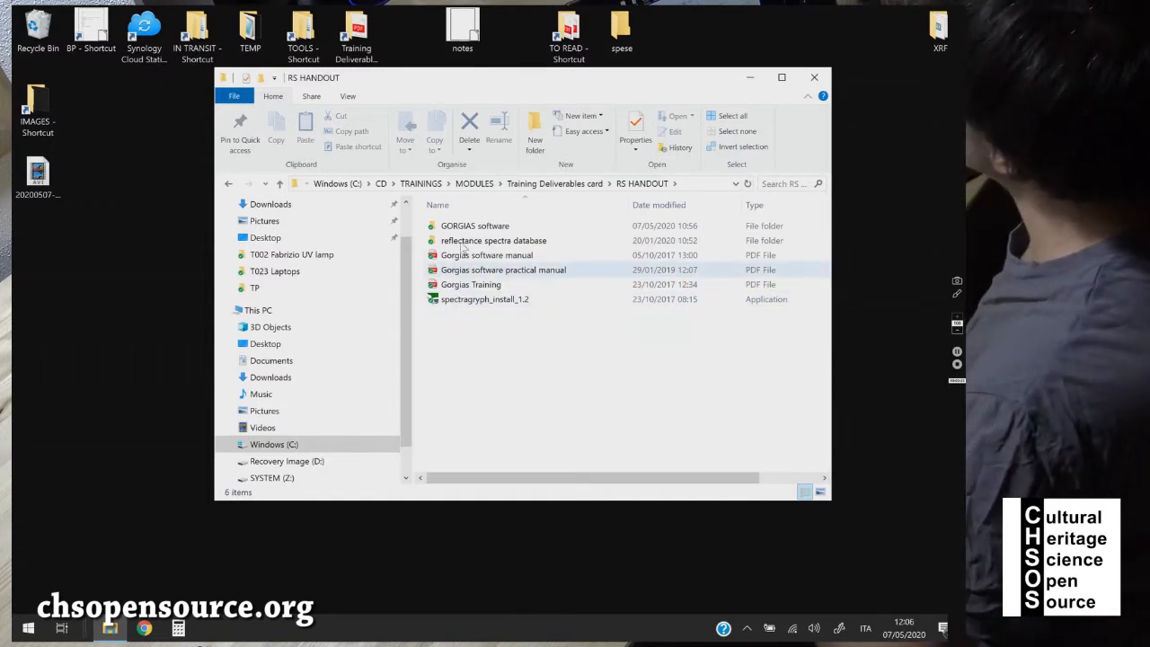
{"action": "left_click", "coordinate": [474, 227]}
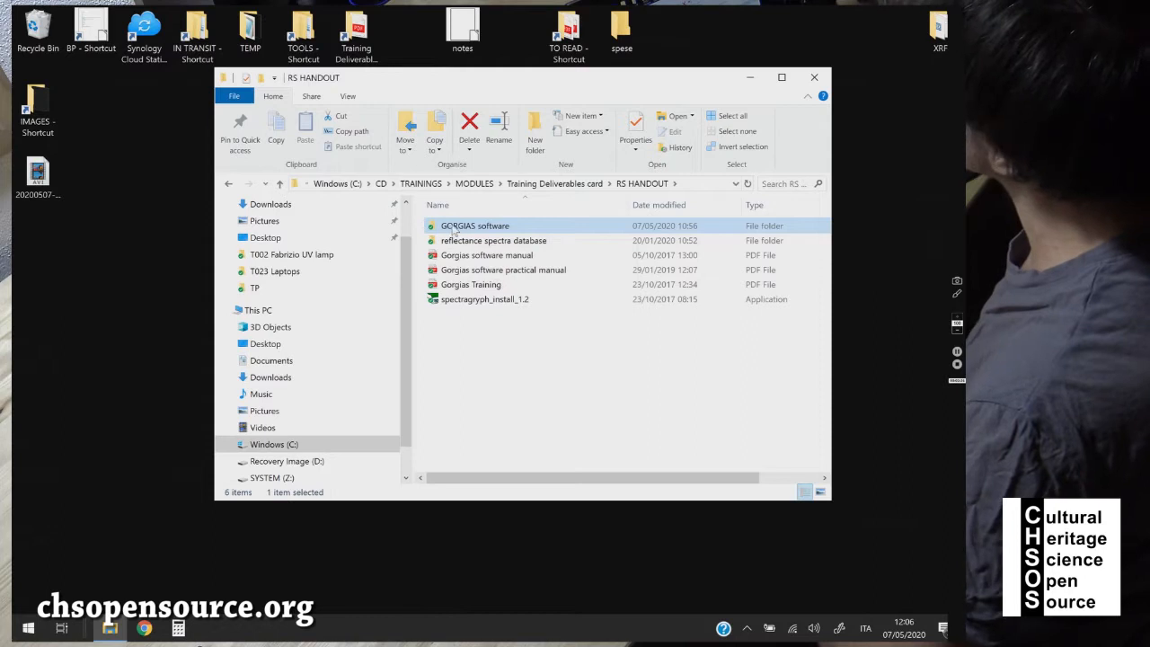
{"action": "double_click", "coordinate": [475, 227]}
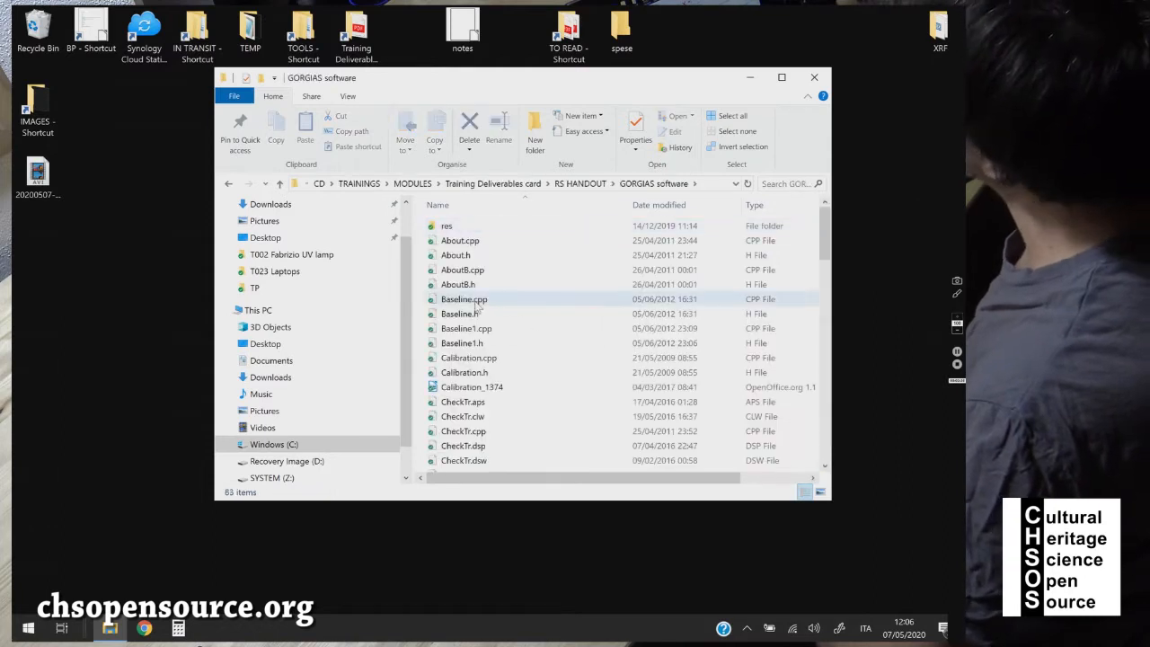
Step: Launch the GORGIAS spectrometer application from its folder
{"action": "left_click", "coordinate": [459, 287]}
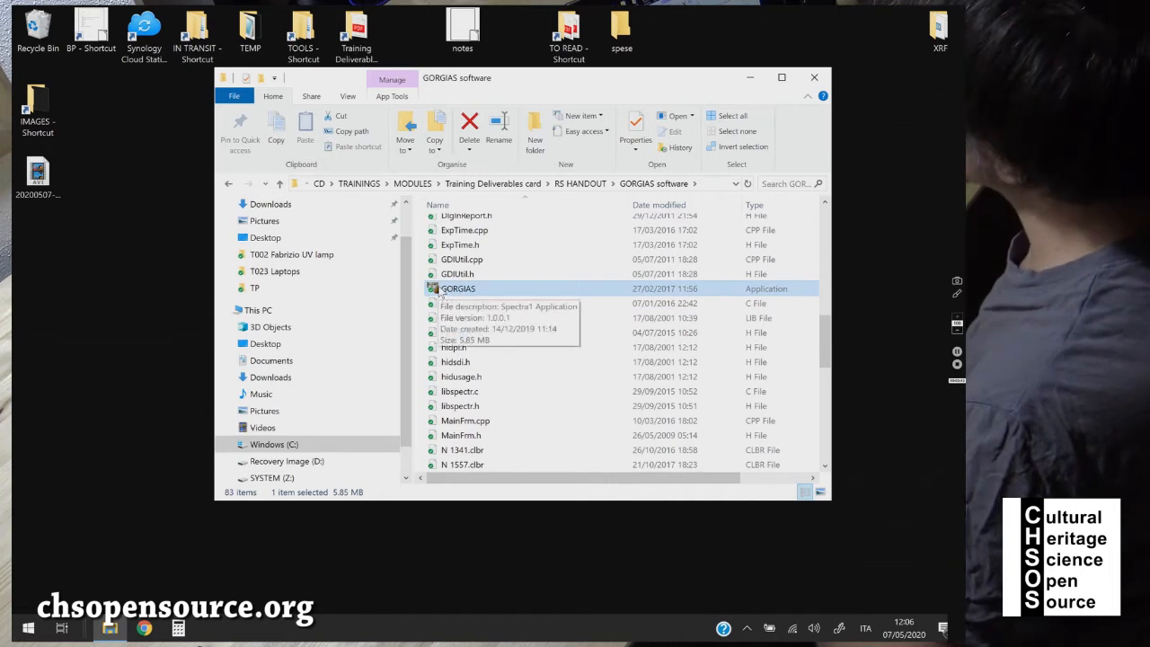
{"action": "double_click", "coordinate": [458, 288]}
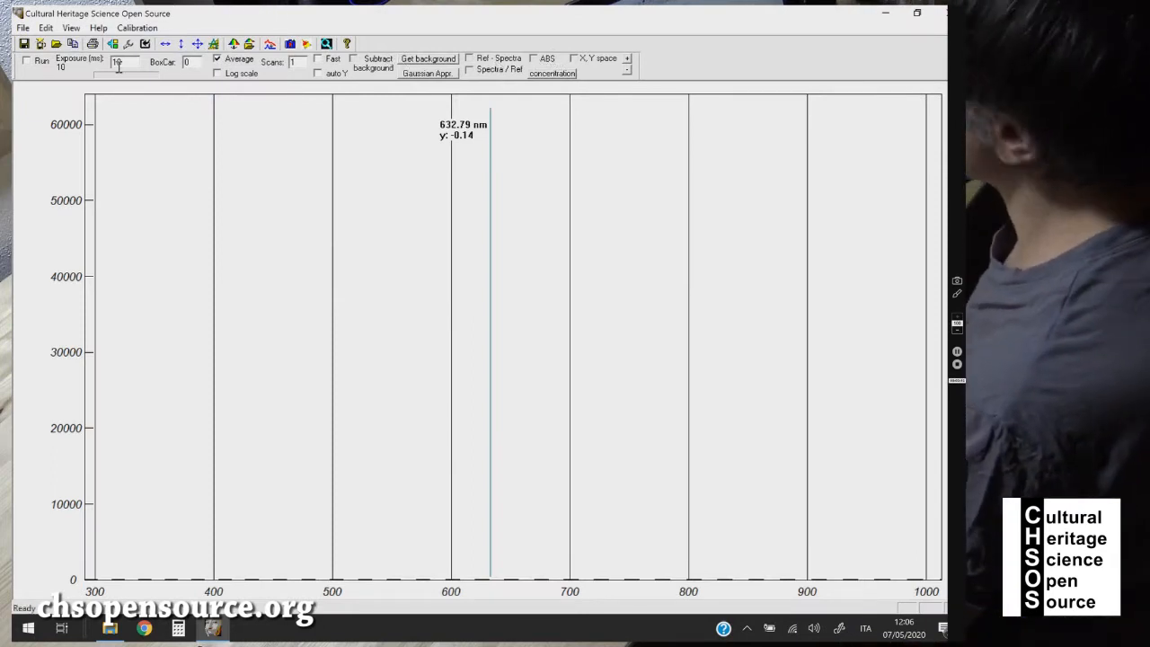
Step: Begin editing the Exposure (ms) field to set a 10 ms exposure
{"action": "left_click", "coordinate": [27, 59]}
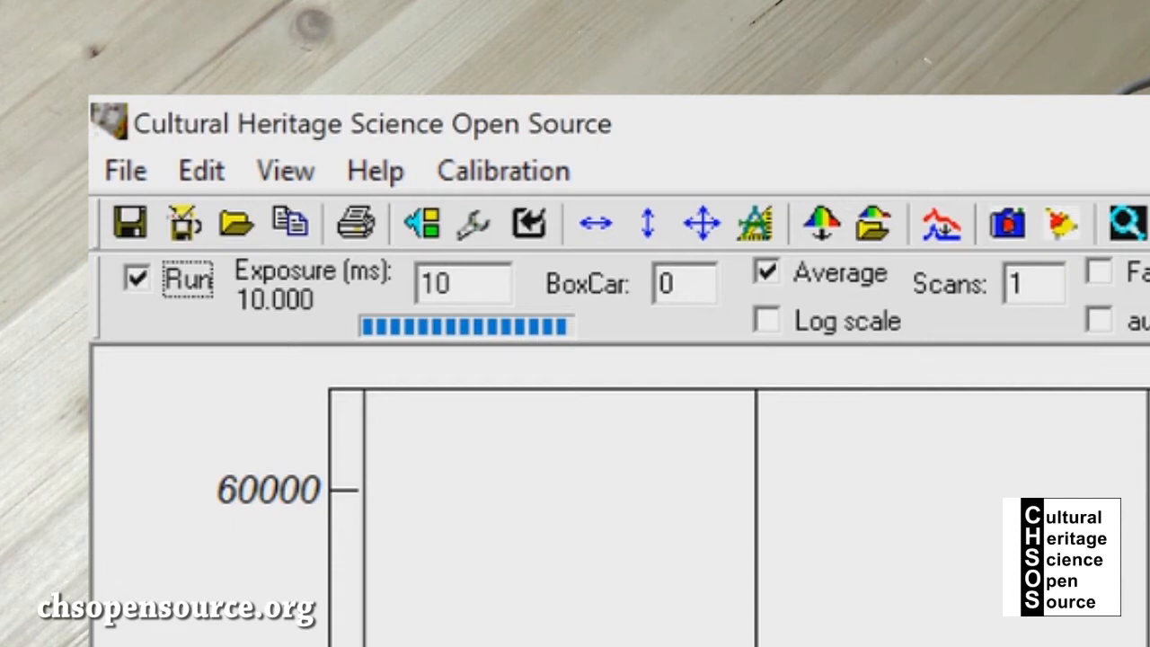
{"action": "mouse_move", "coordinate": [485, 278]}
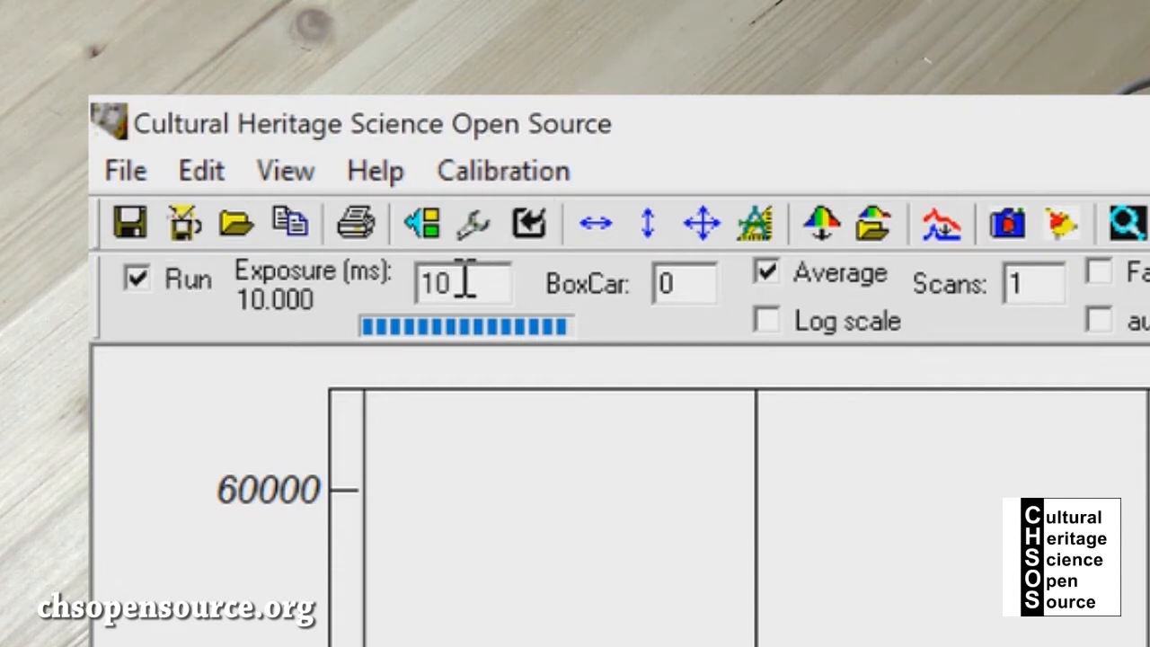
{"action": "mouse_move", "coordinate": [463, 323]}
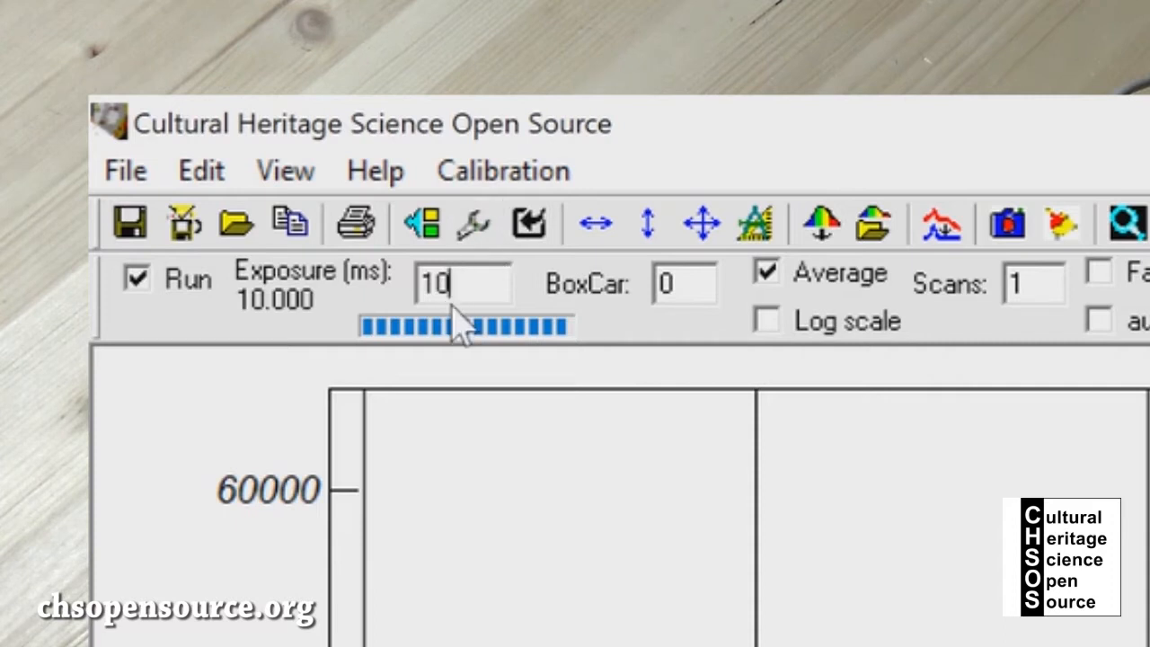
{"action": "mouse_move", "coordinate": [512, 296]}
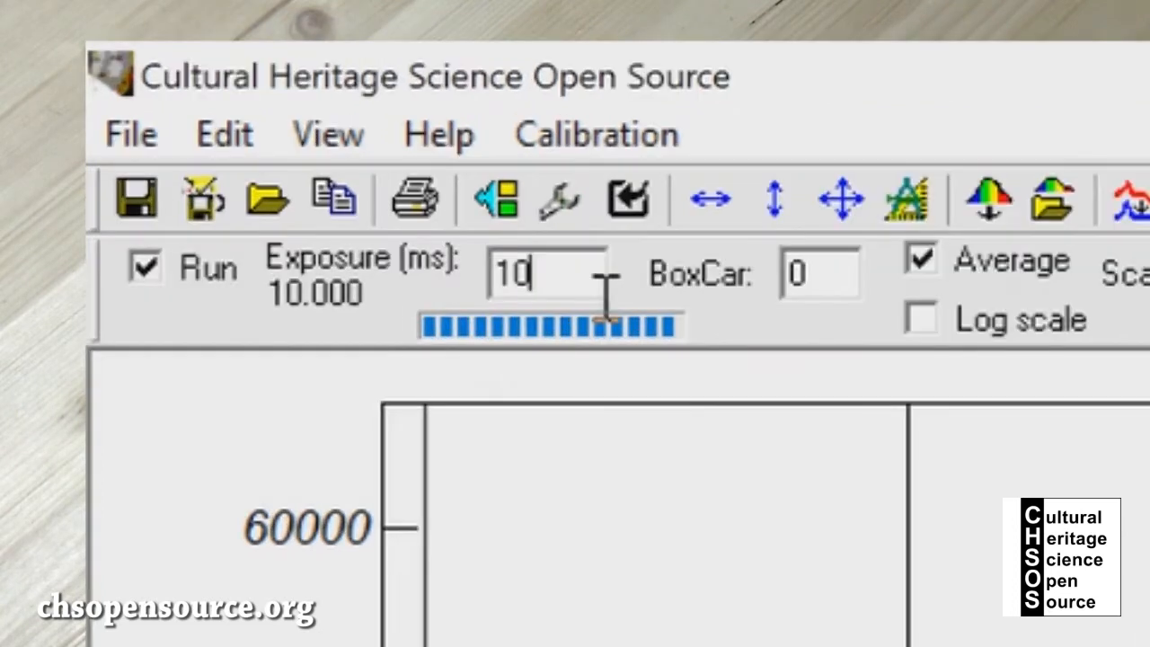
Step: Enter digits into the Exposure (ms) field to change it toward 300 ms
{"action": "type", "text": "00"}
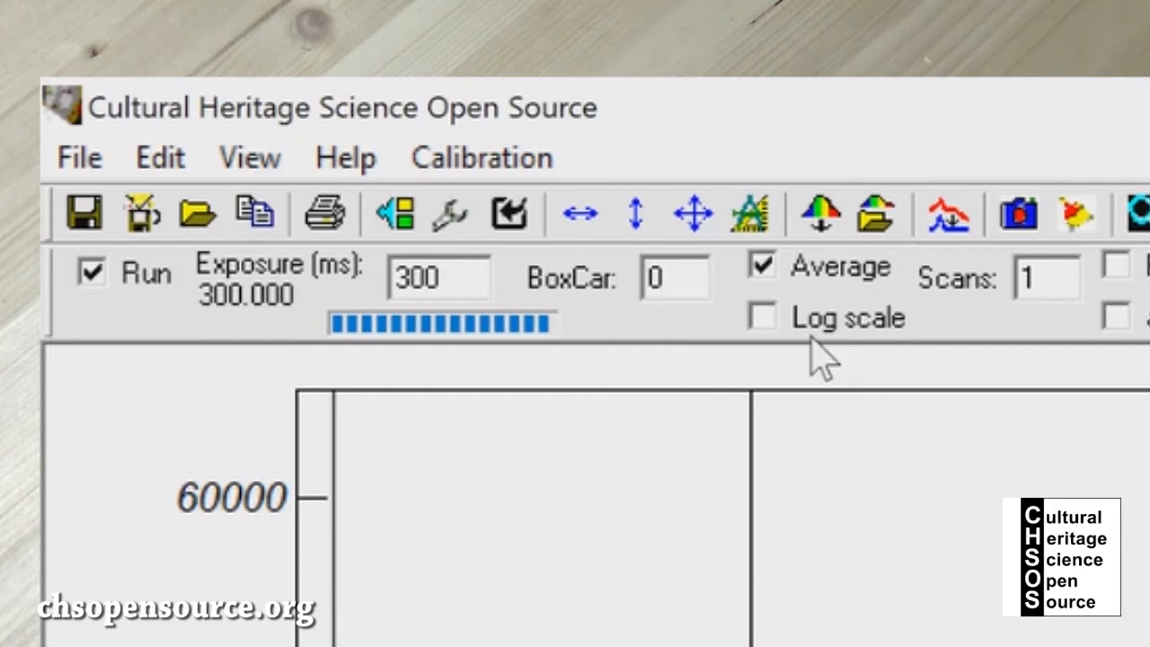
{"action": "type", "text": "1"}
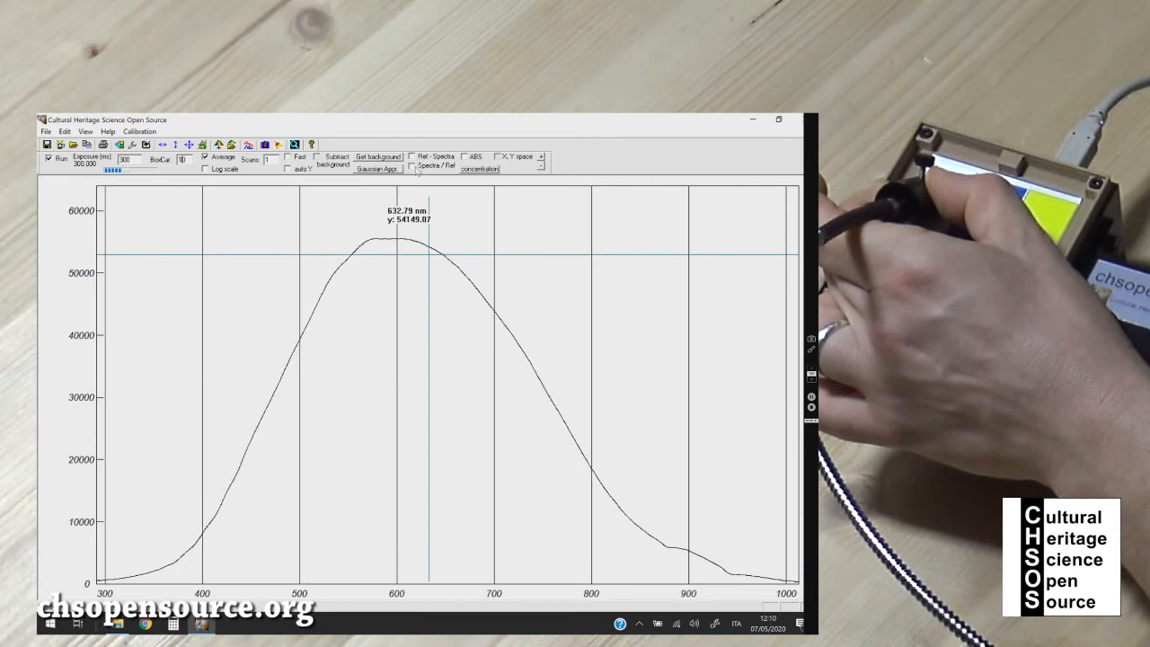
Step: Adjust the BoxCar smoothing toward 10 while viewing the white reference spectrum
{"action": "left_click", "coordinate": [413, 167]}
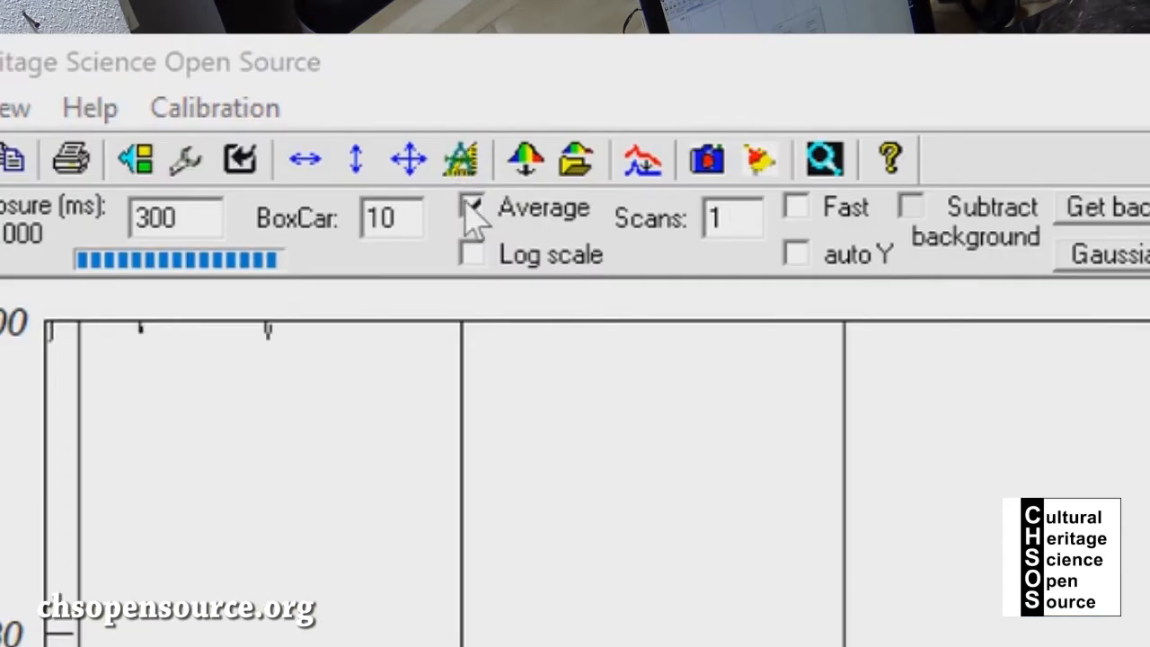
Step: Apply a 0–120 Y-axis range in the X Y Scale dialog and re-enable Run
{"action": "left_click", "coordinate": [471, 208]}
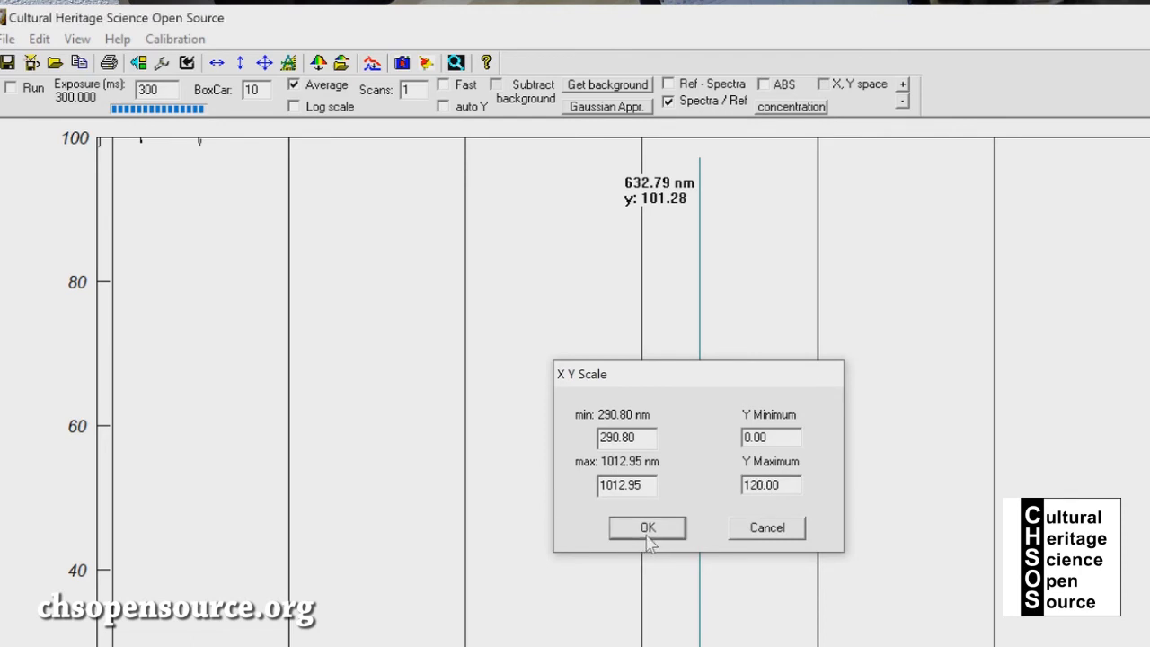
{"action": "left_click", "coordinate": [647, 528]}
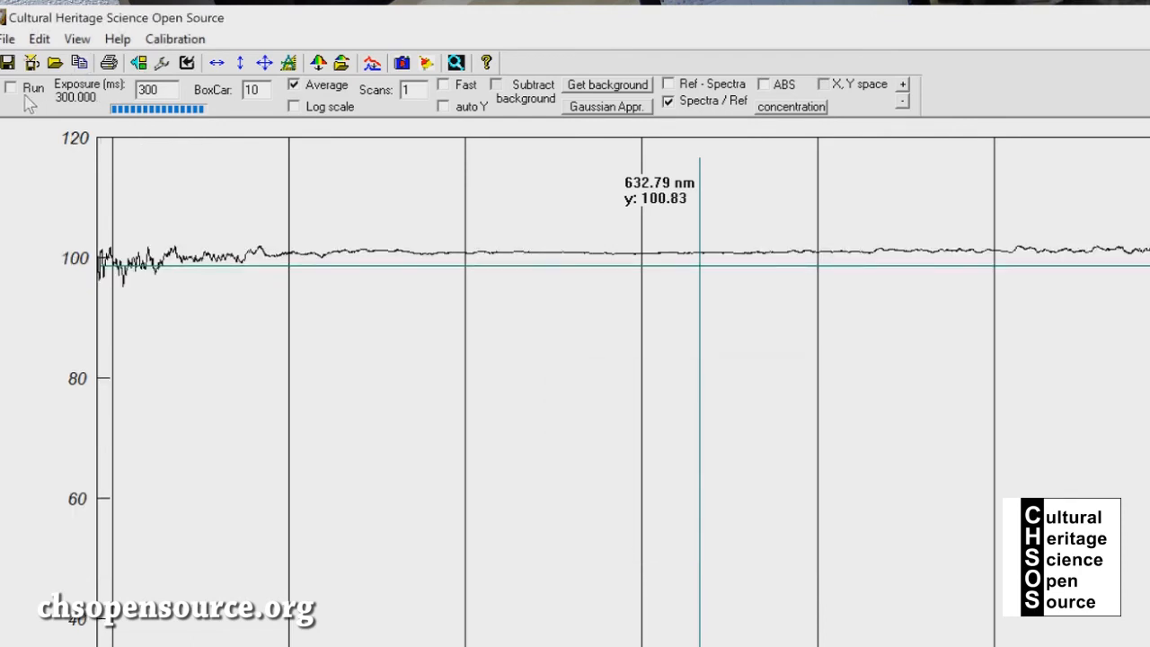
{"action": "left_click", "coordinate": [11, 88]}
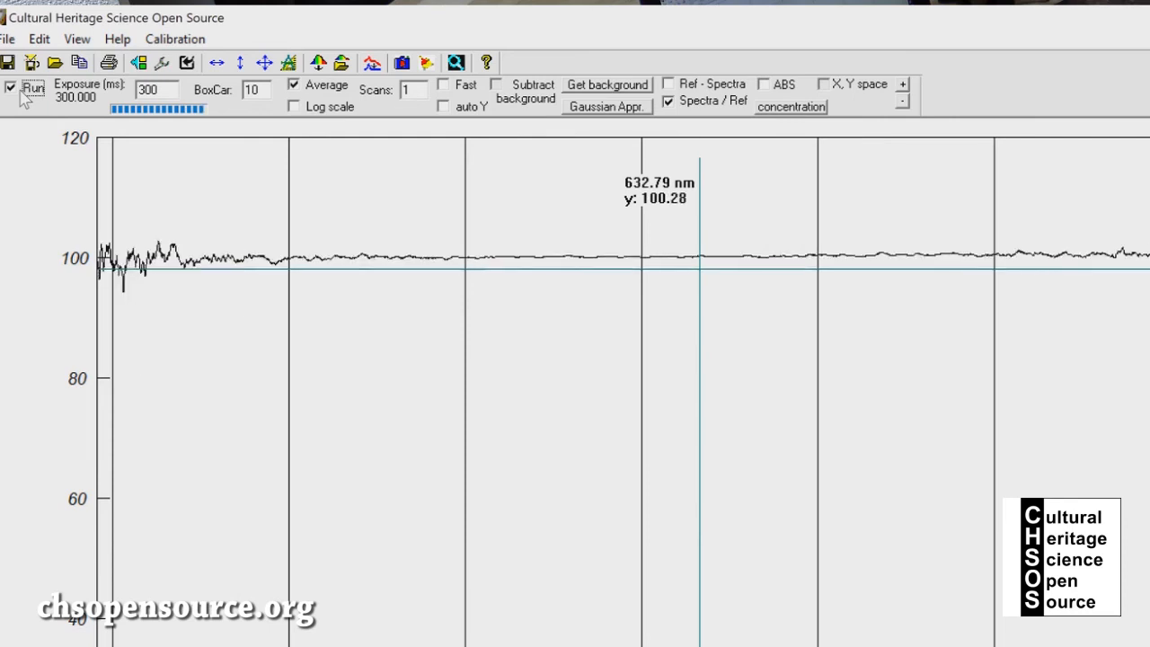